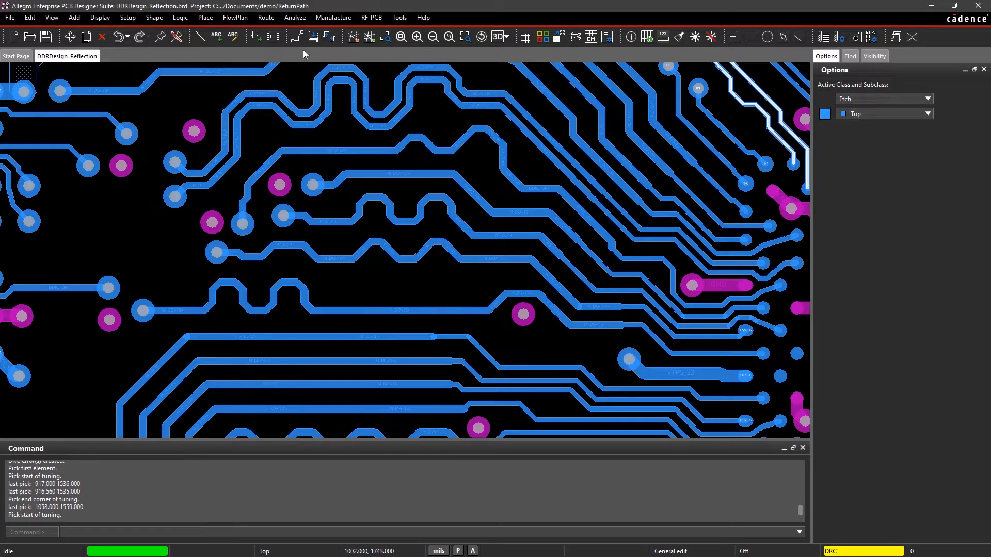
Step: Launch the Impedance Workflow from the Analyze menu's Analysis Workflows panel
click(840, 56)
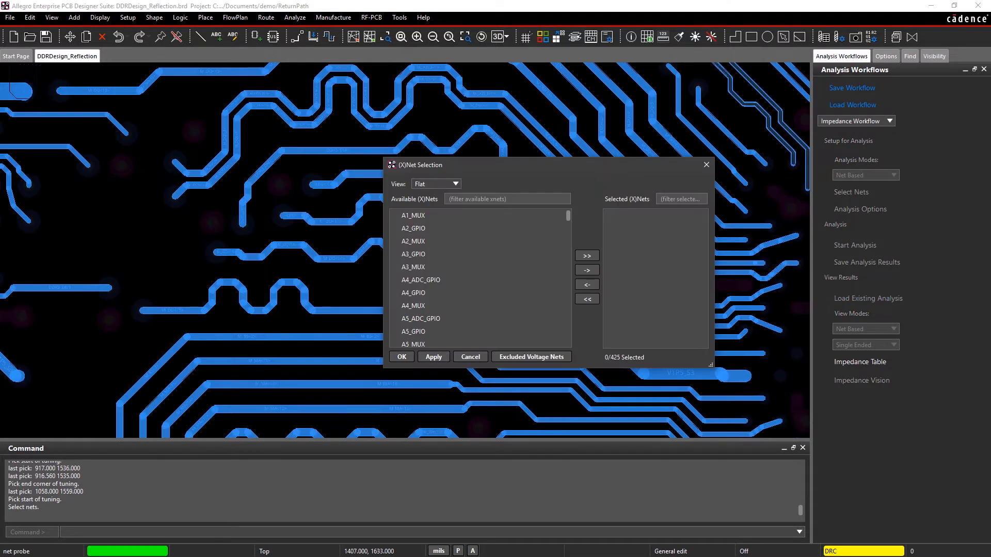
Step: Filter nets by M_DQ*, analyze their impedance, and show the color-coded impedance overlay
text(M_DQ*)
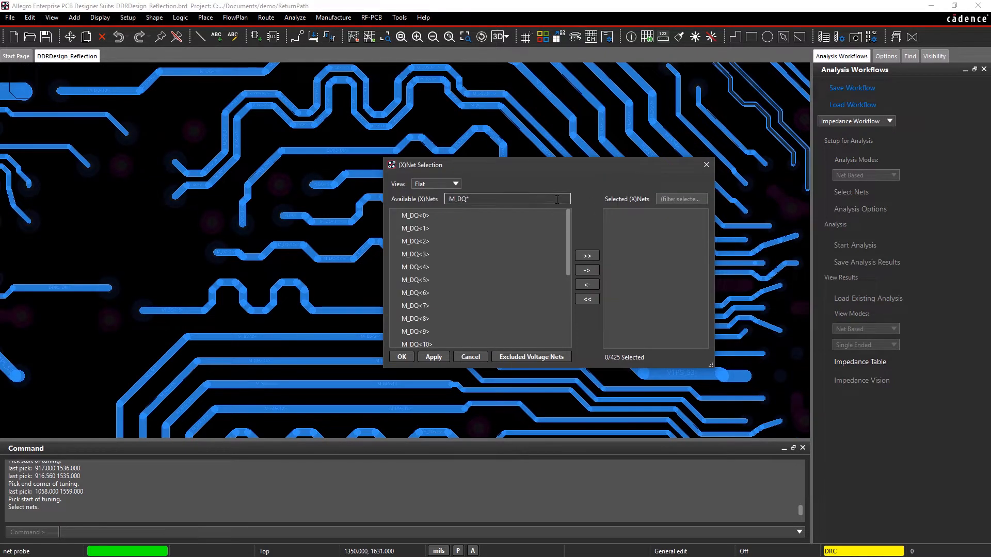
scroll(down, 3)
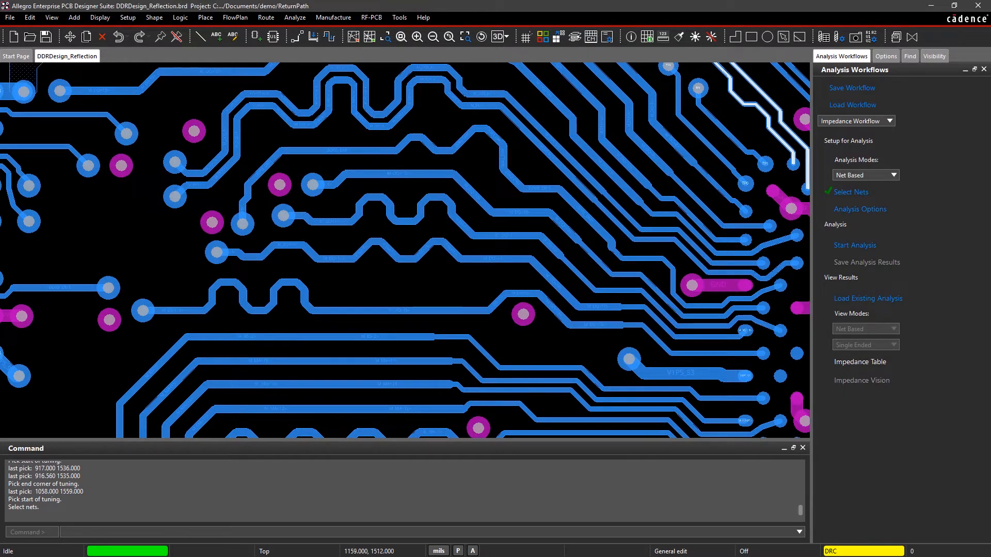
click(855, 246)
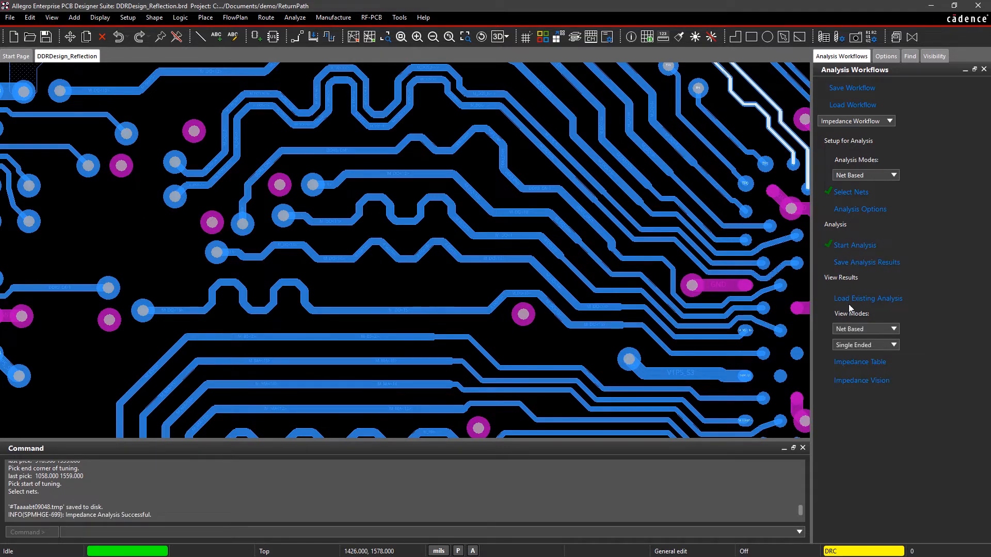
click(861, 380)
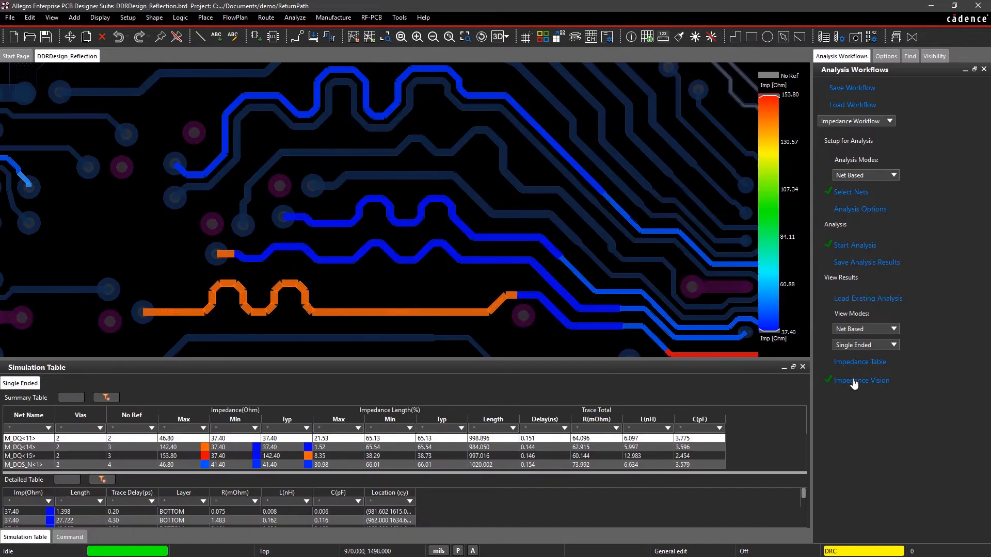
Step: Adjust layer visibility, run Reflection Workflow analysis on the DQ nets and show its results table
click(935, 55)
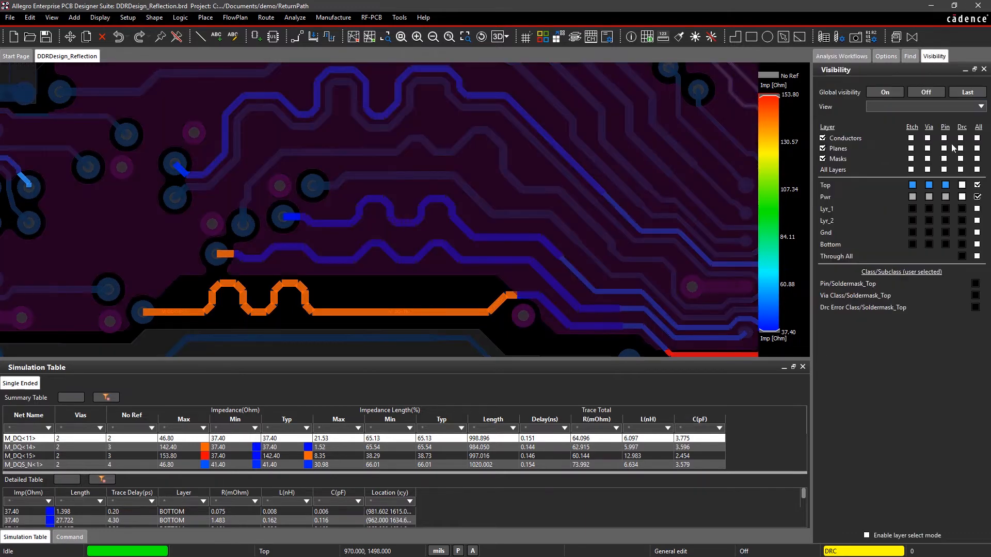
click(841, 56)
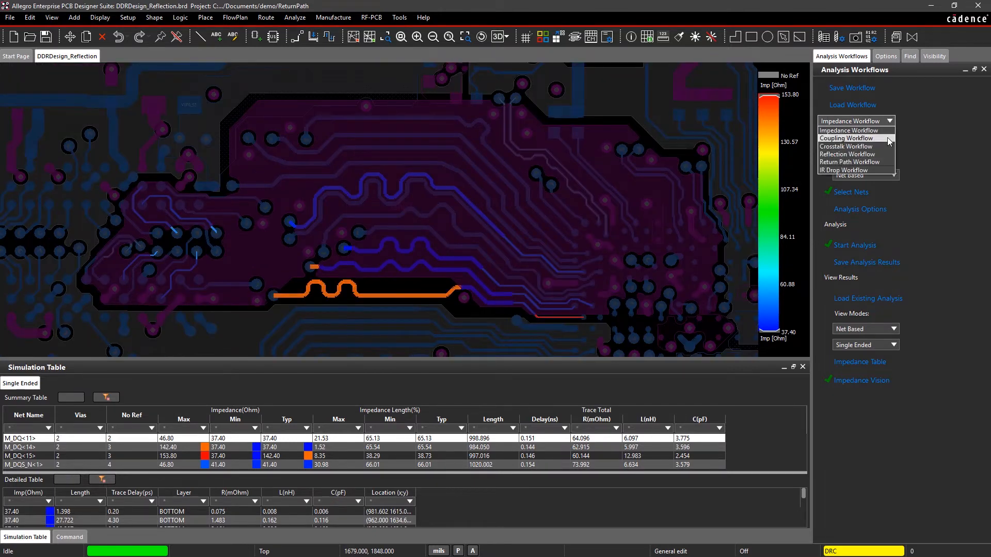
click(847, 154)
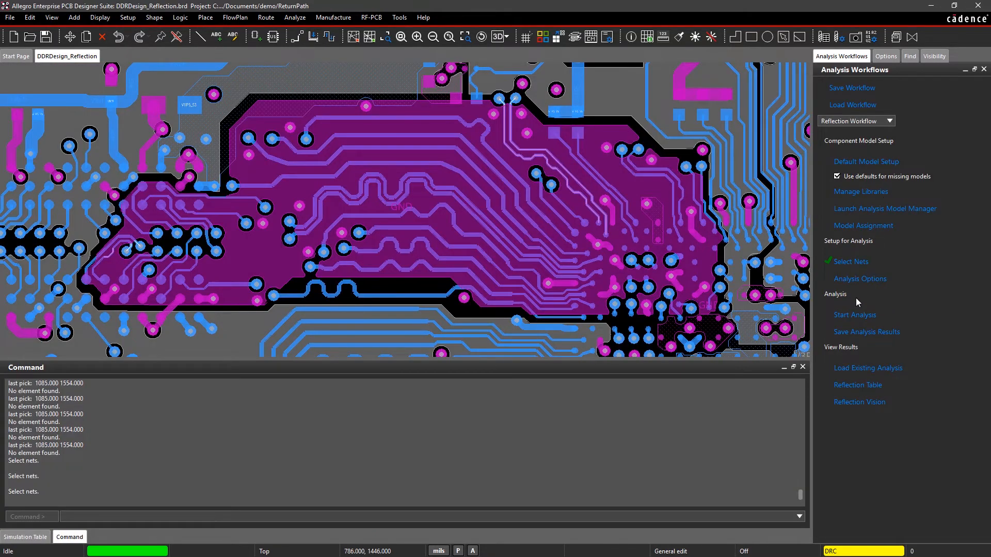
click(854, 315)
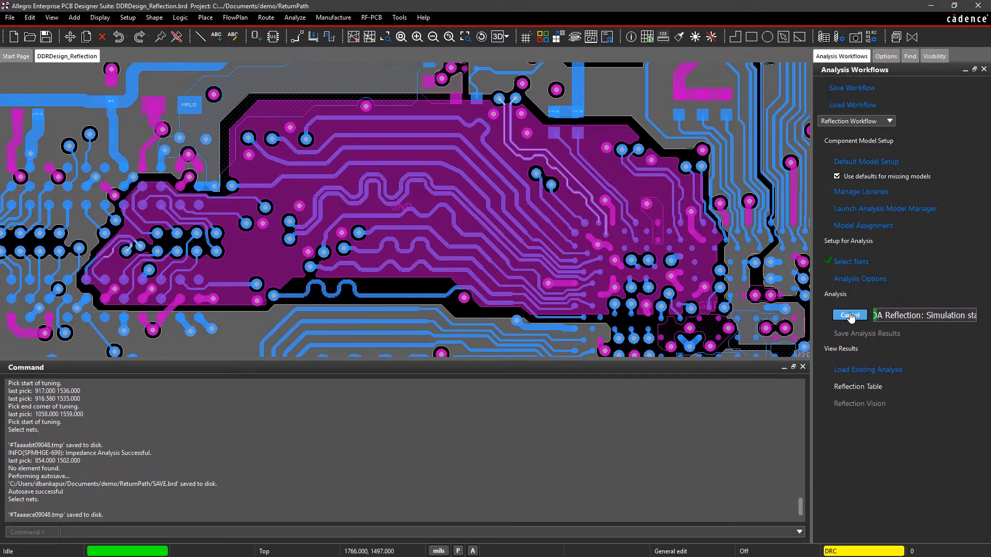
click(849, 315)
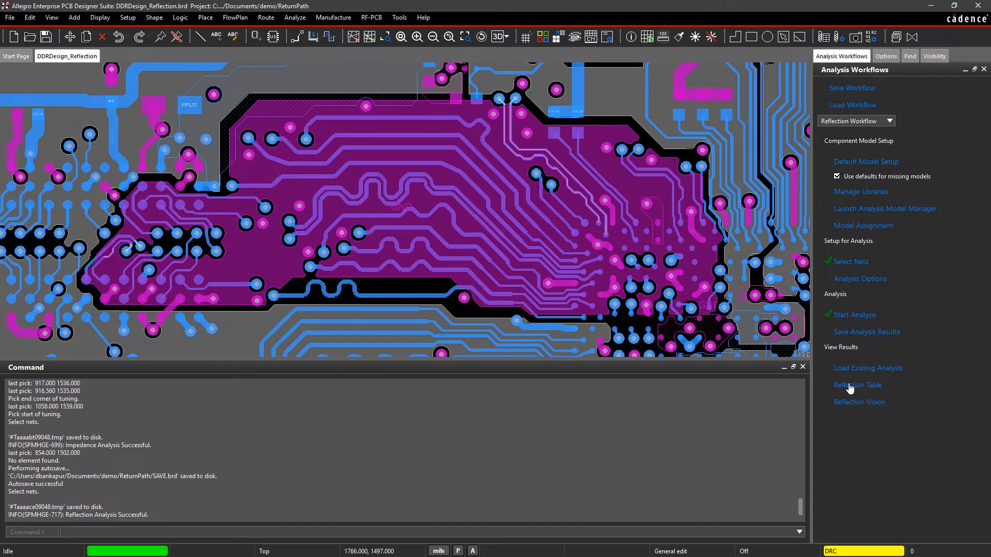
Step: Show the ringback overlay, select power-plane shapes, and rerun reflection analysis ignoring saved results
click(860, 401)
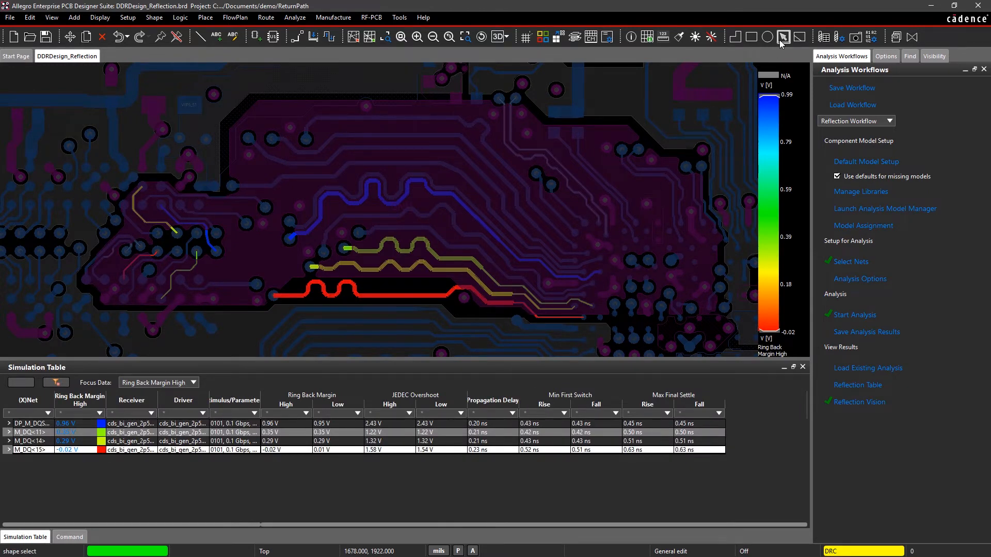
click(538, 292)
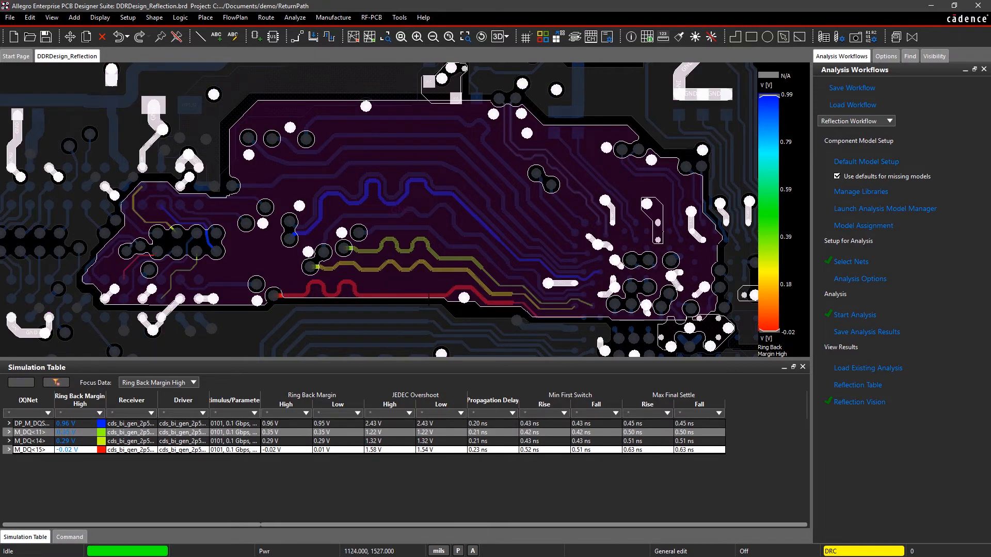
click(854, 314)
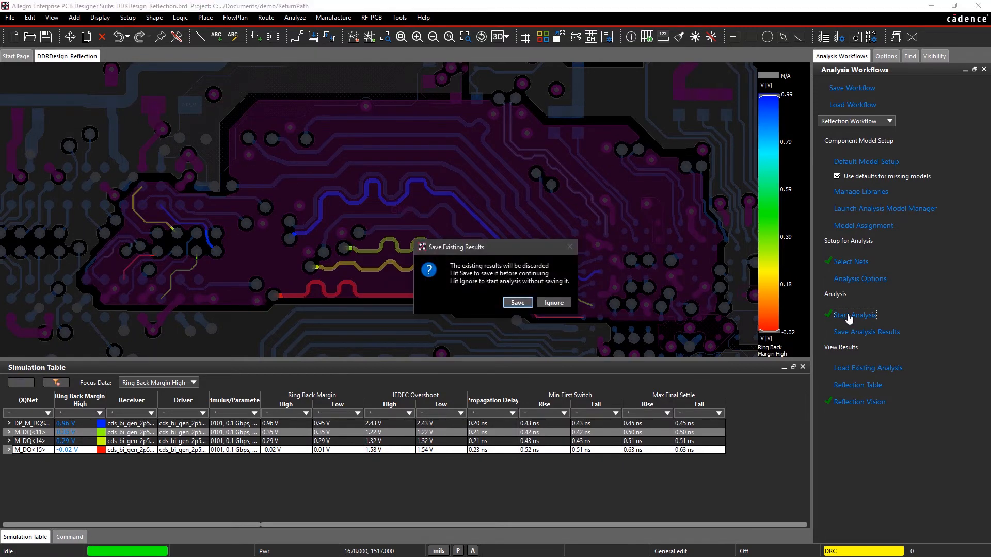
click(552, 302)
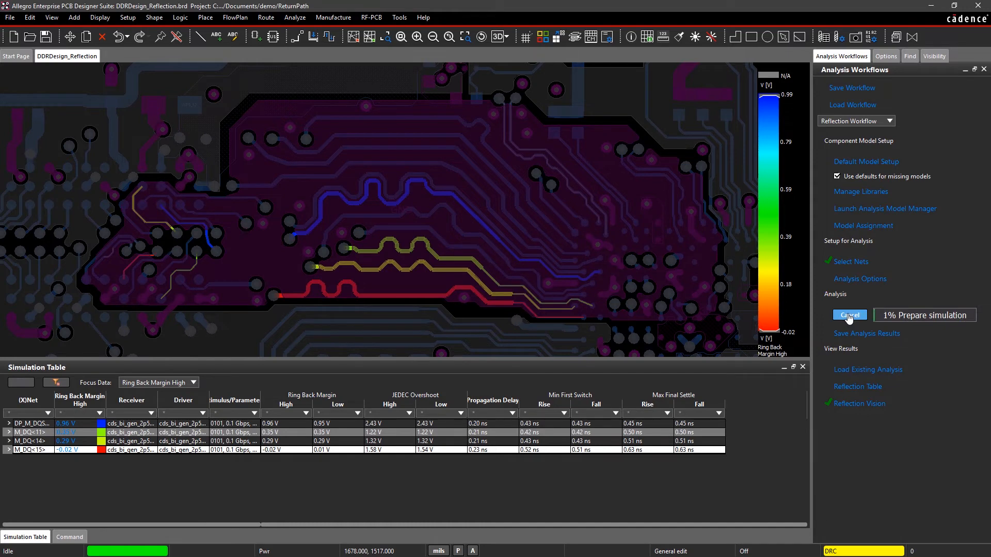